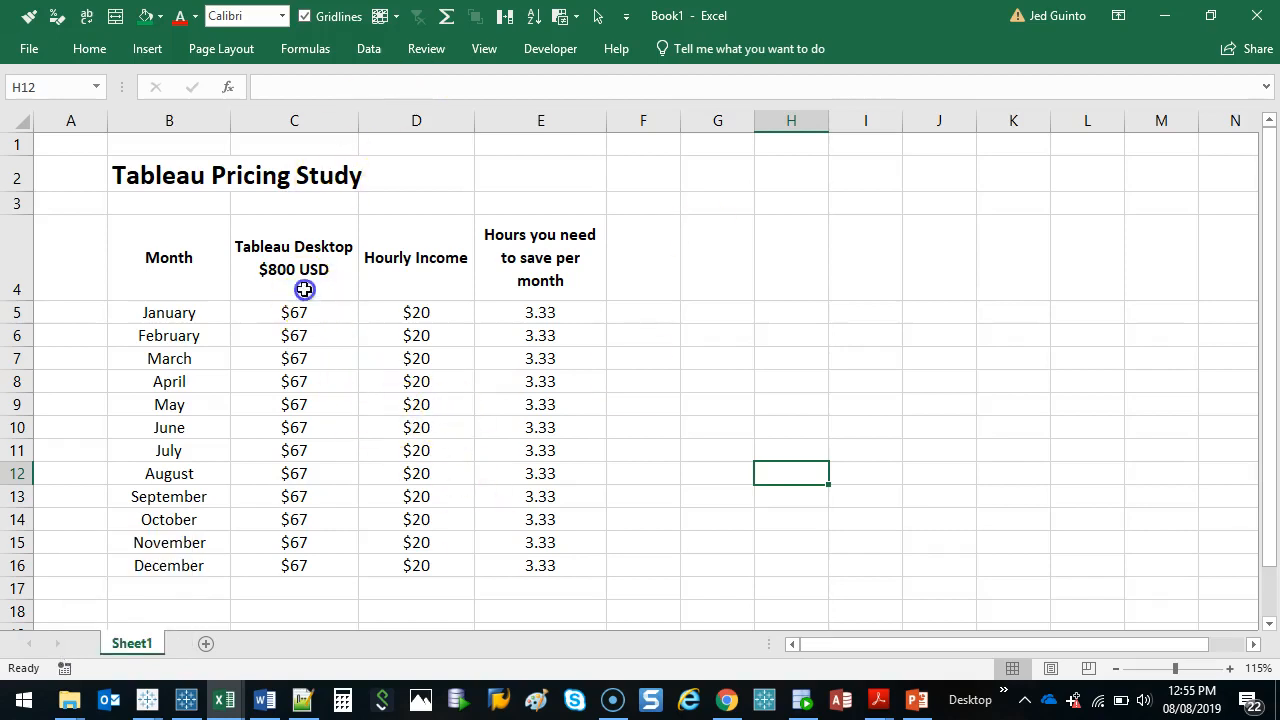
Change the C4 header to $800 USD/yr and review the $67 monthly costs in C5:C16
left_click(294, 257)
type("/yr")
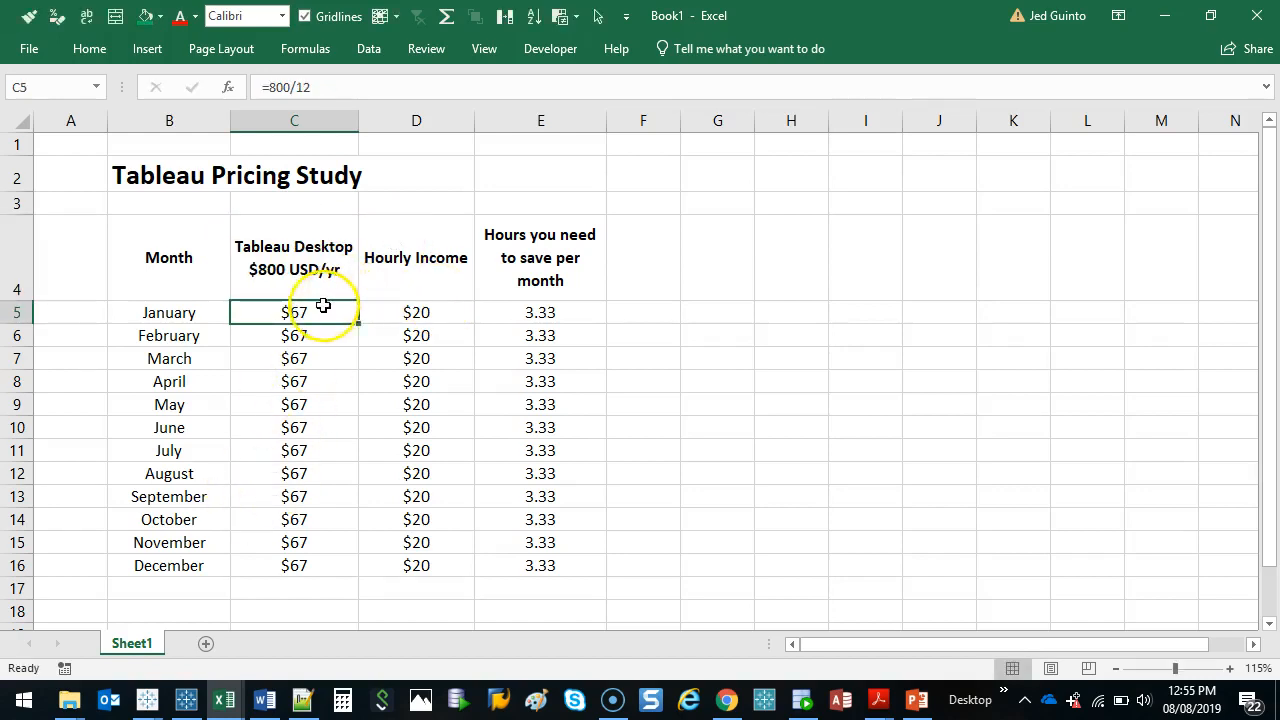
left_click_drag(294, 311, 294, 565)
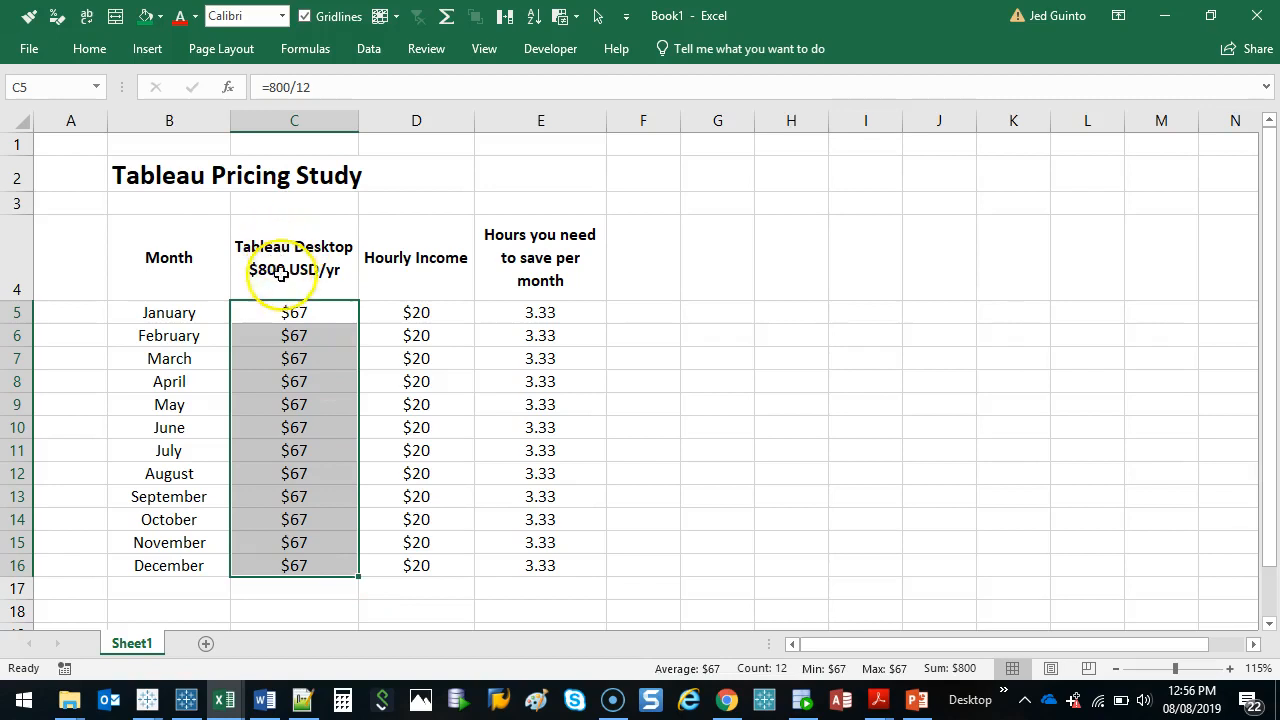
left_click(294, 312)
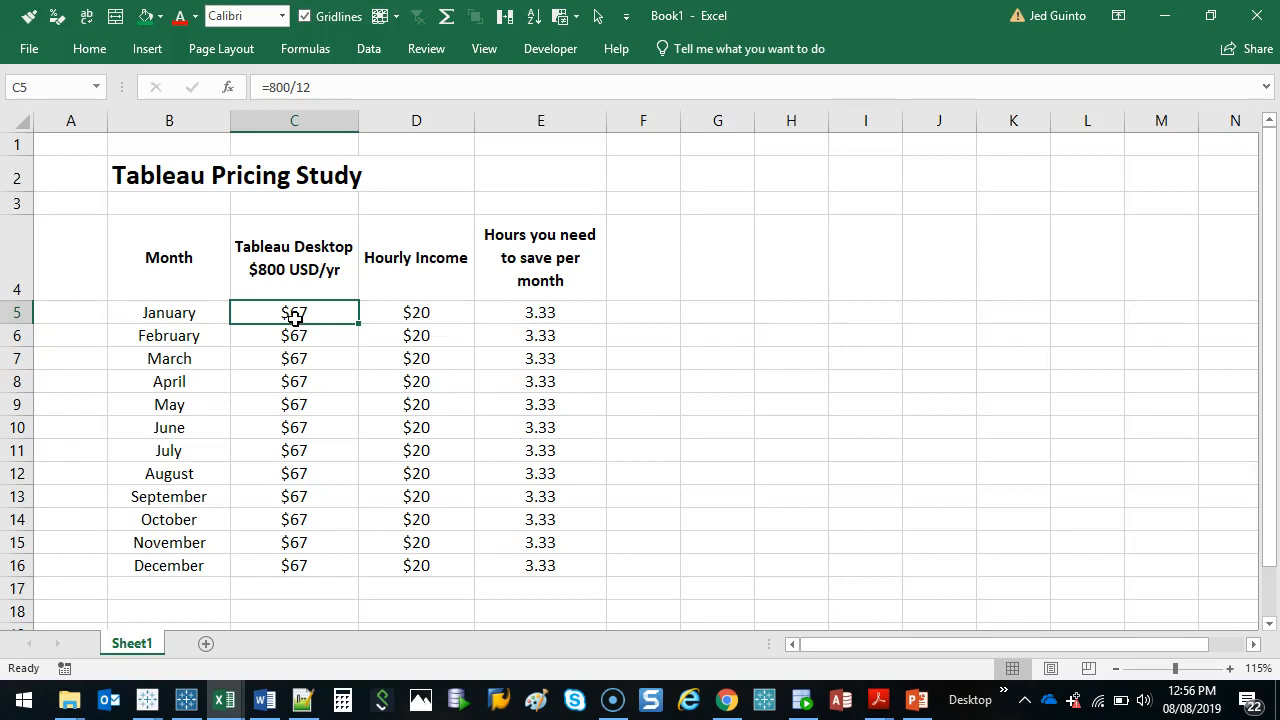
left_click(416, 312)
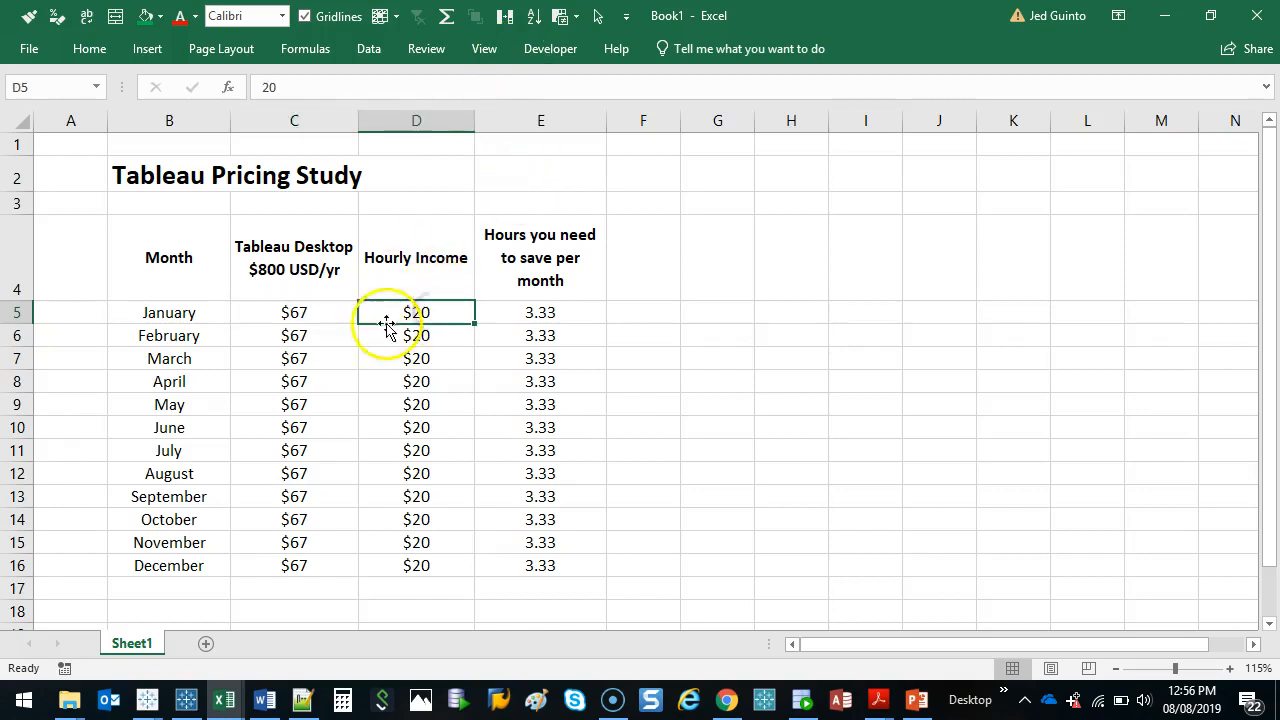
Enter $10 as the hourly income for all twelve months, giving 6.67 hours each
left_click(294, 312)
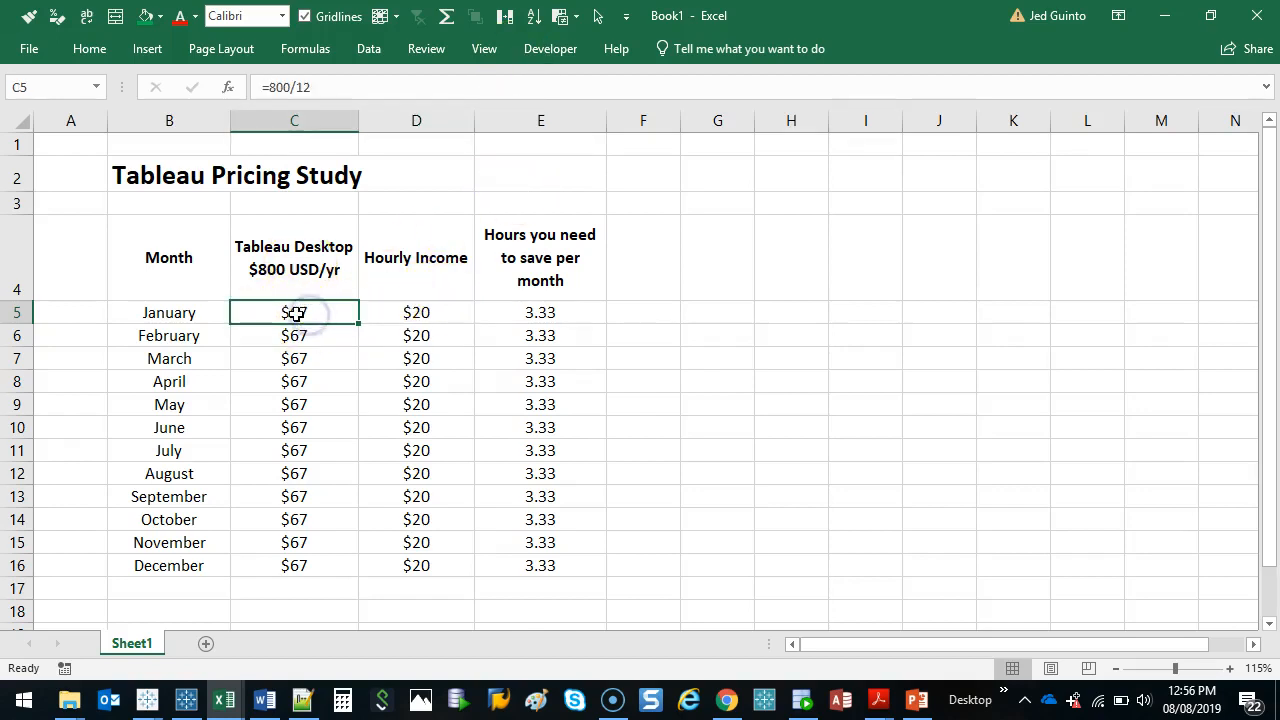
left_click(416, 312)
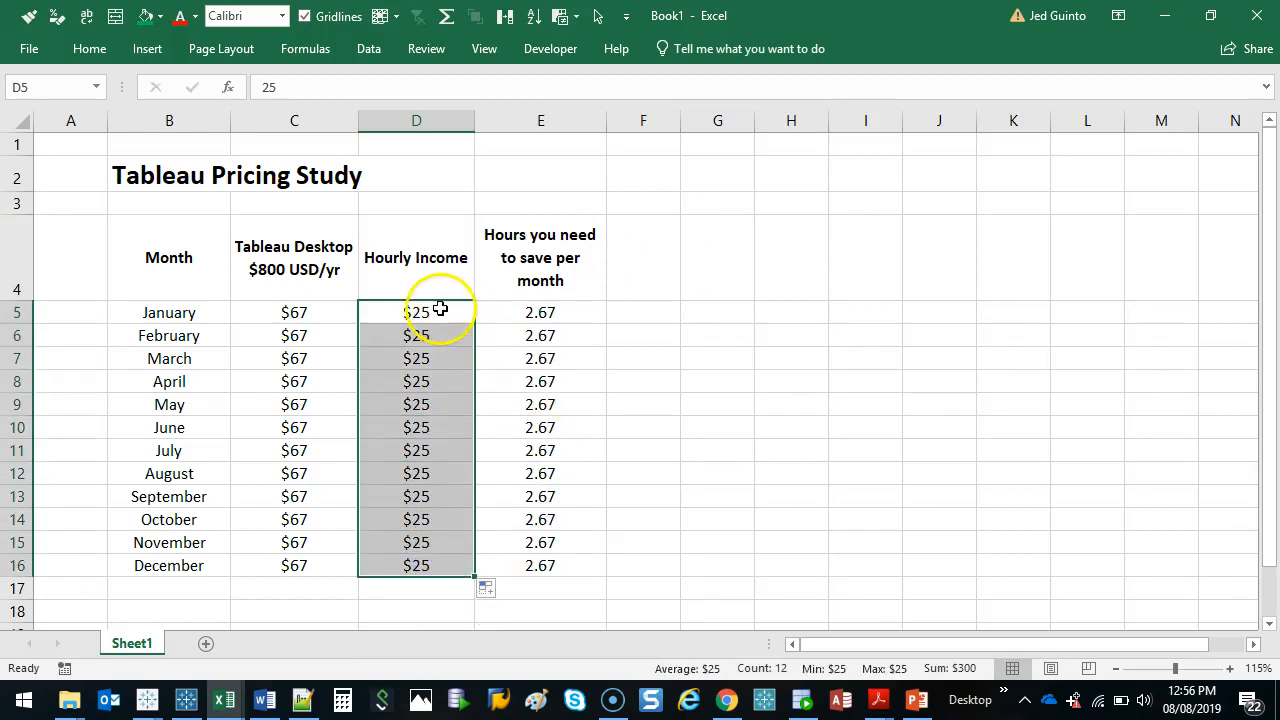
type("10")
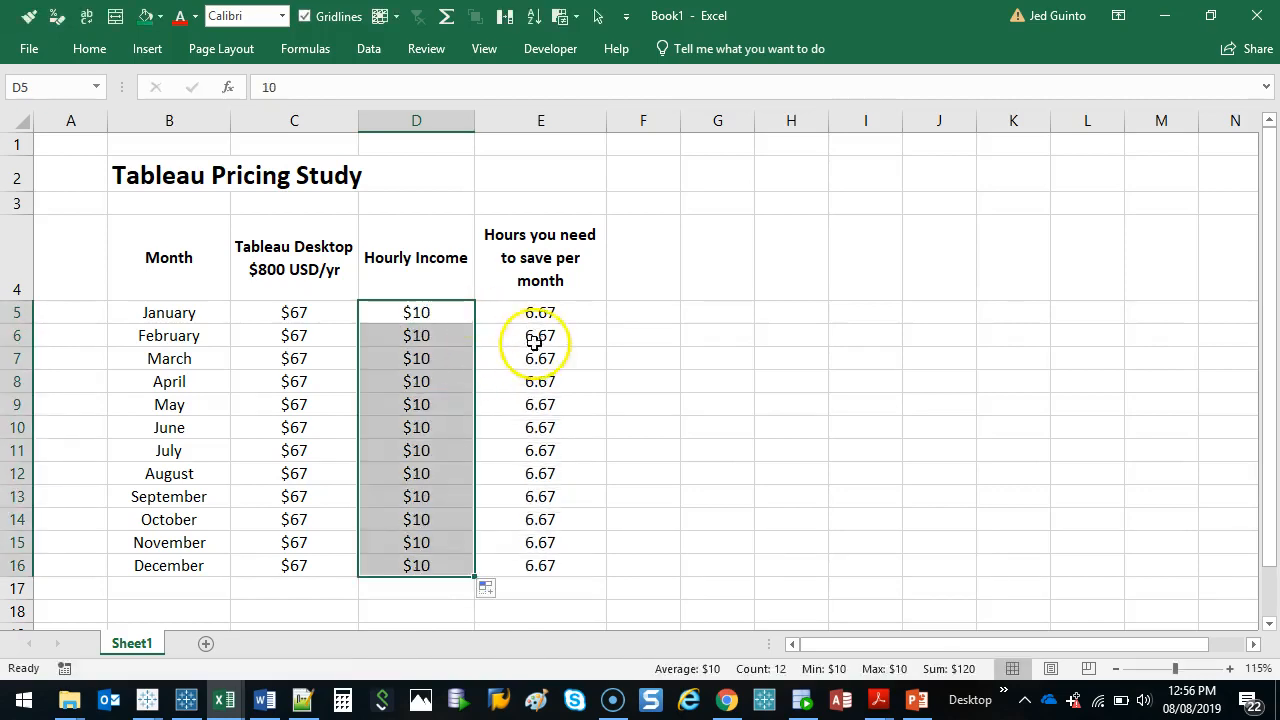
left_click(540, 312)
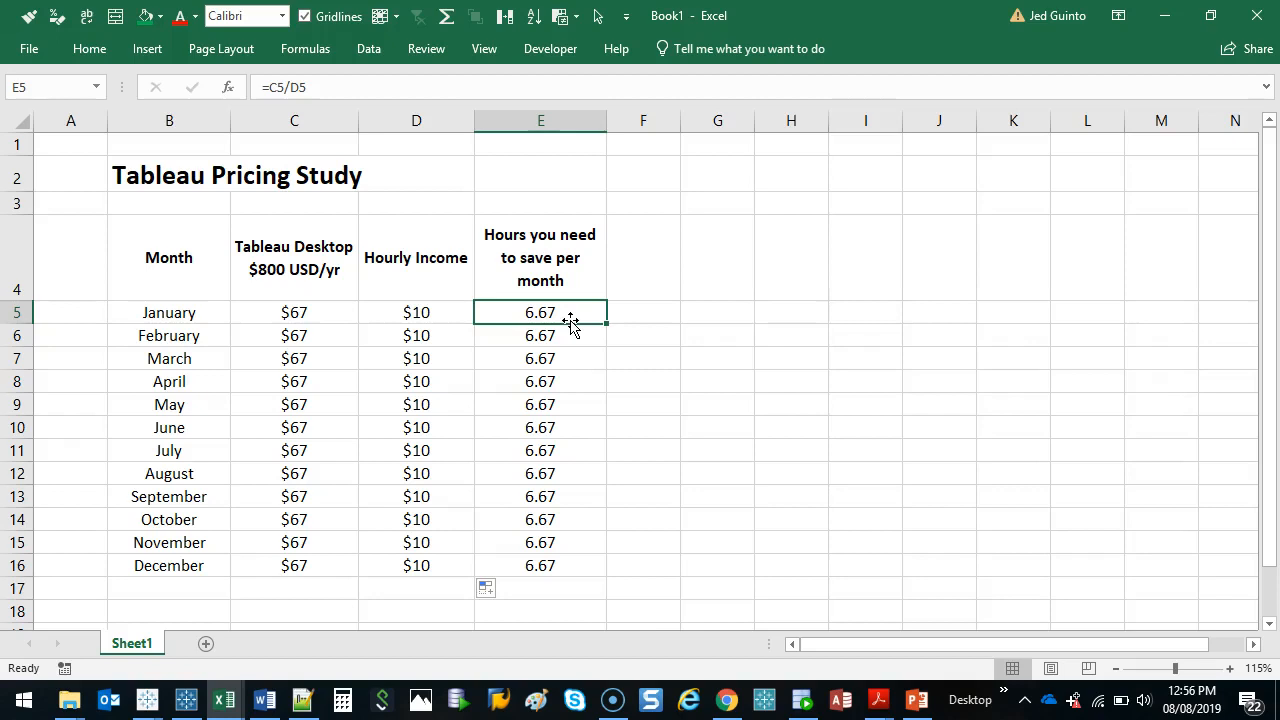
mouse_move(768, 437)
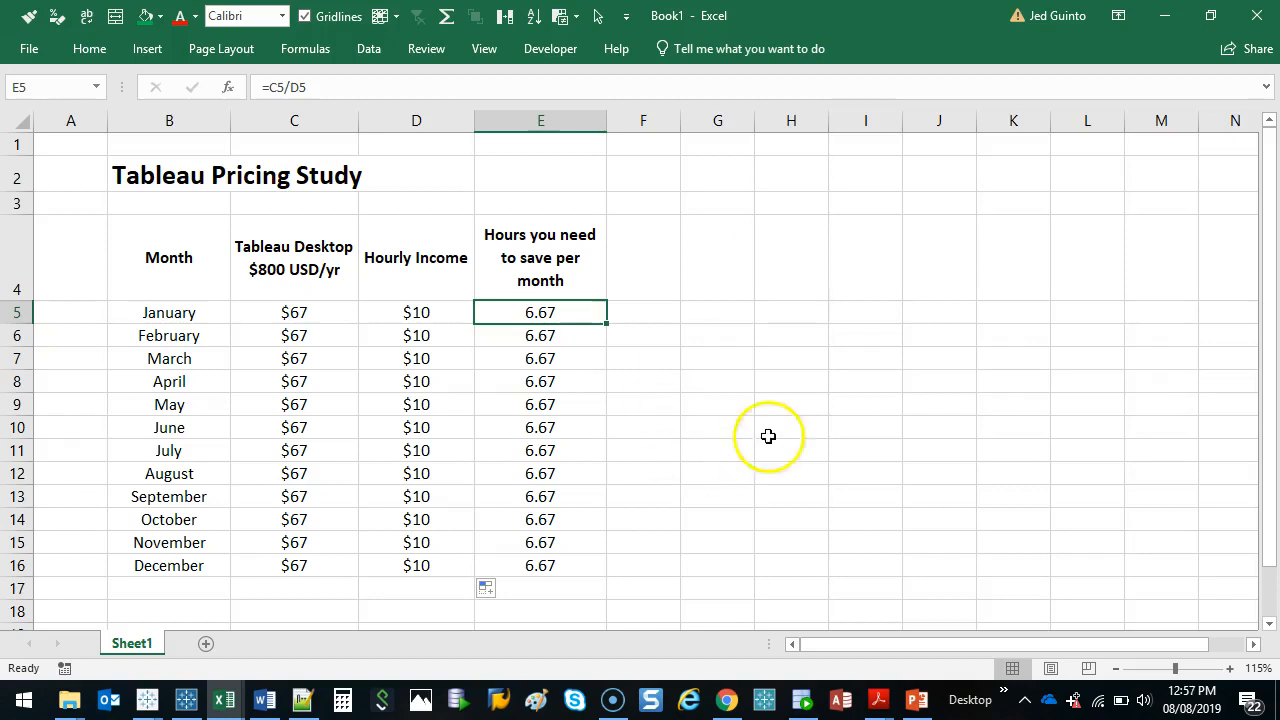
mouse_move(568, 308)
type("$25")
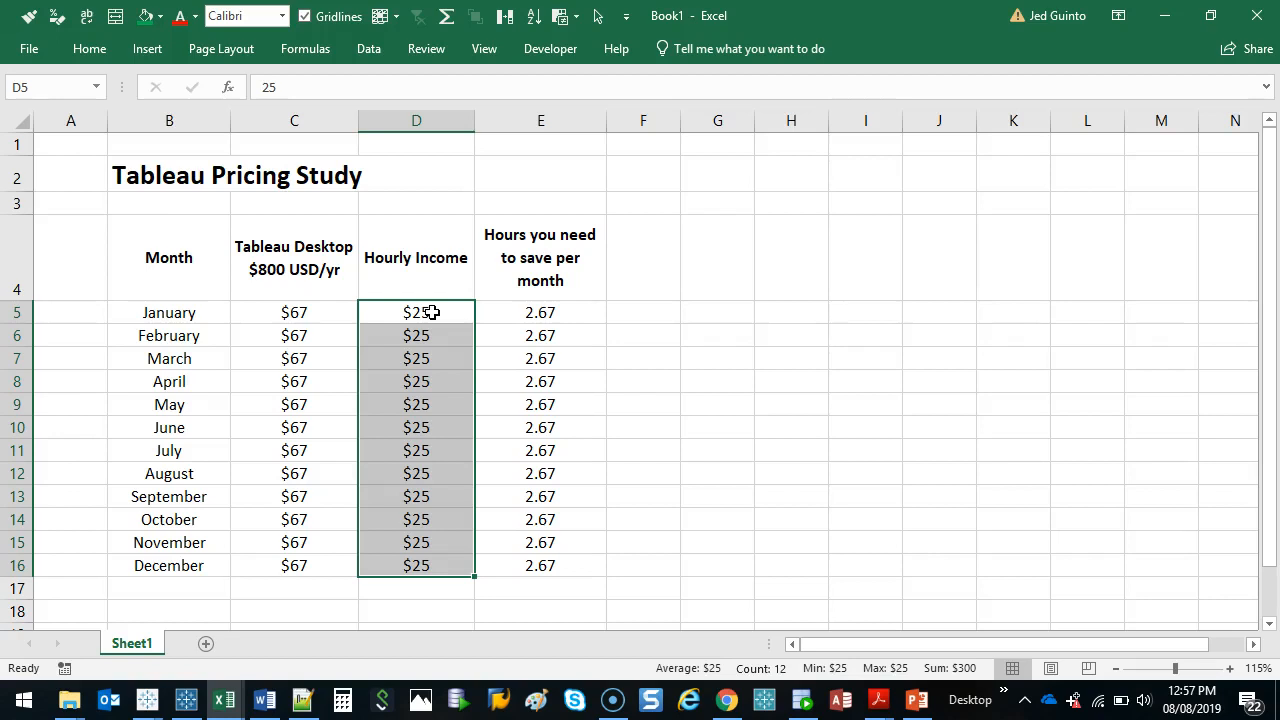
Fill D5:D16 with $28 hourly income and confirm the hours needed drop to 2.38
type("28")
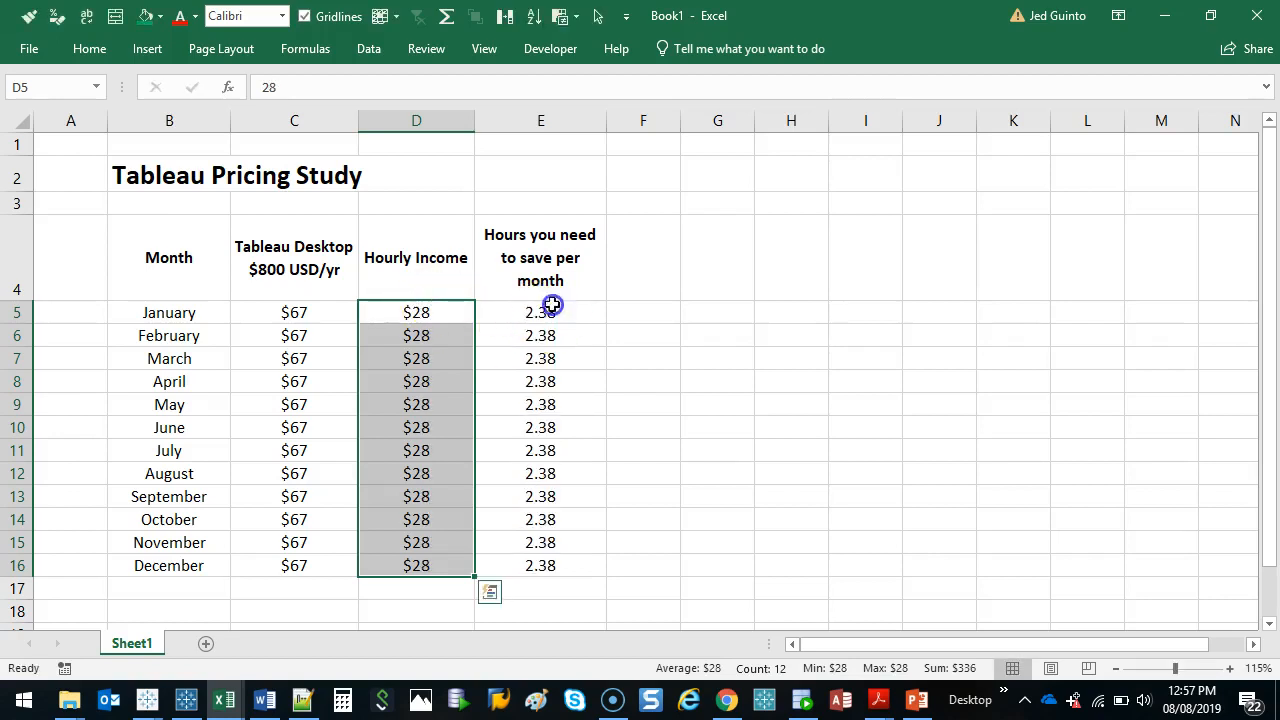
left_click(540, 312)
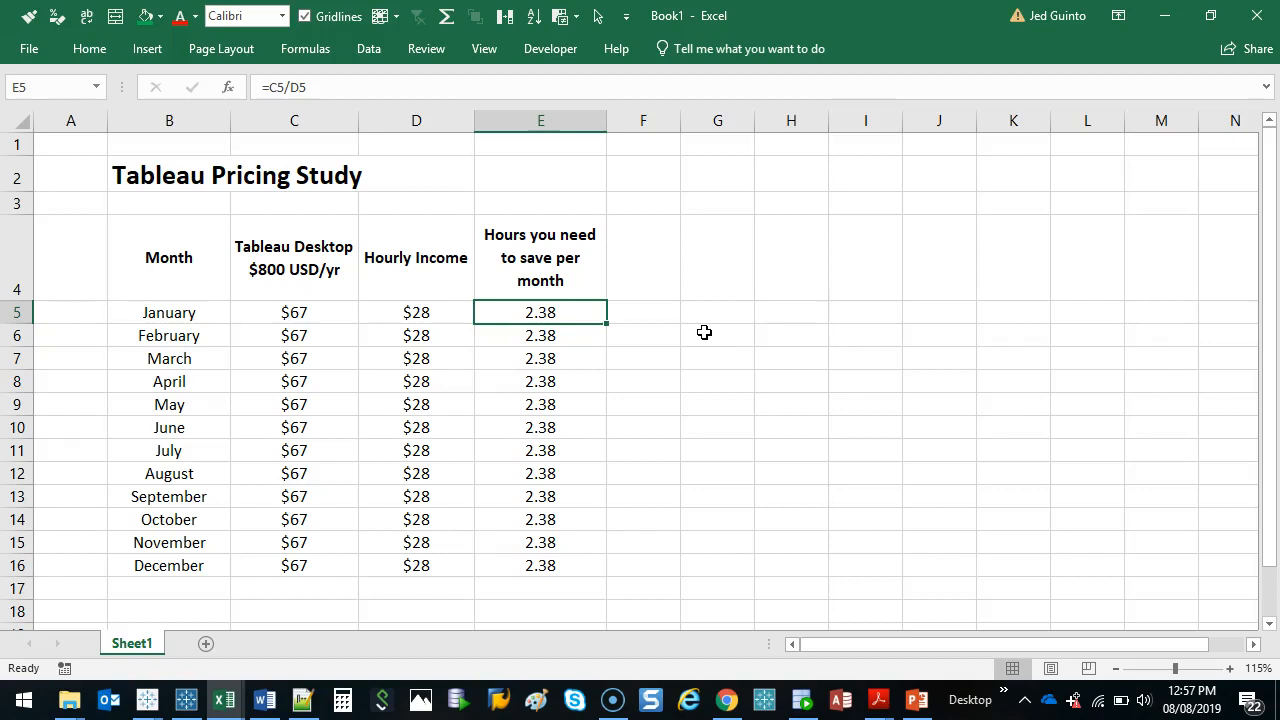
mouse_move(223, 222)
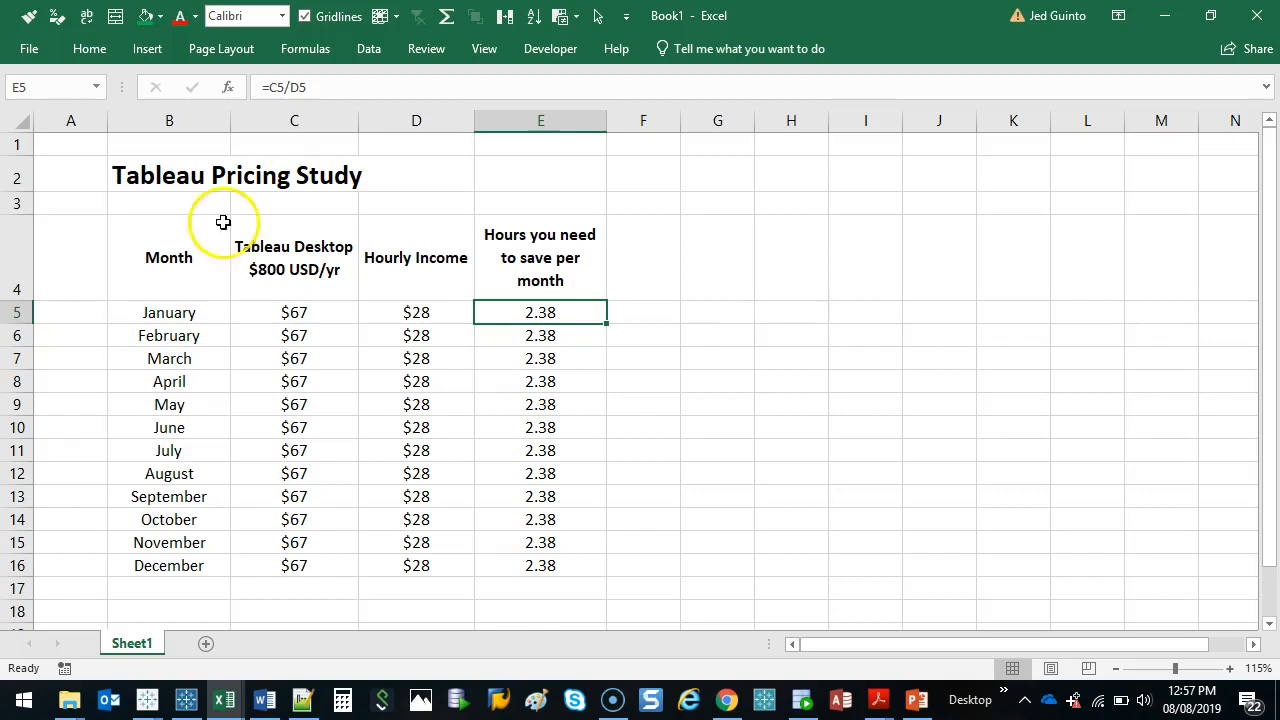
mouse_move(563, 307)
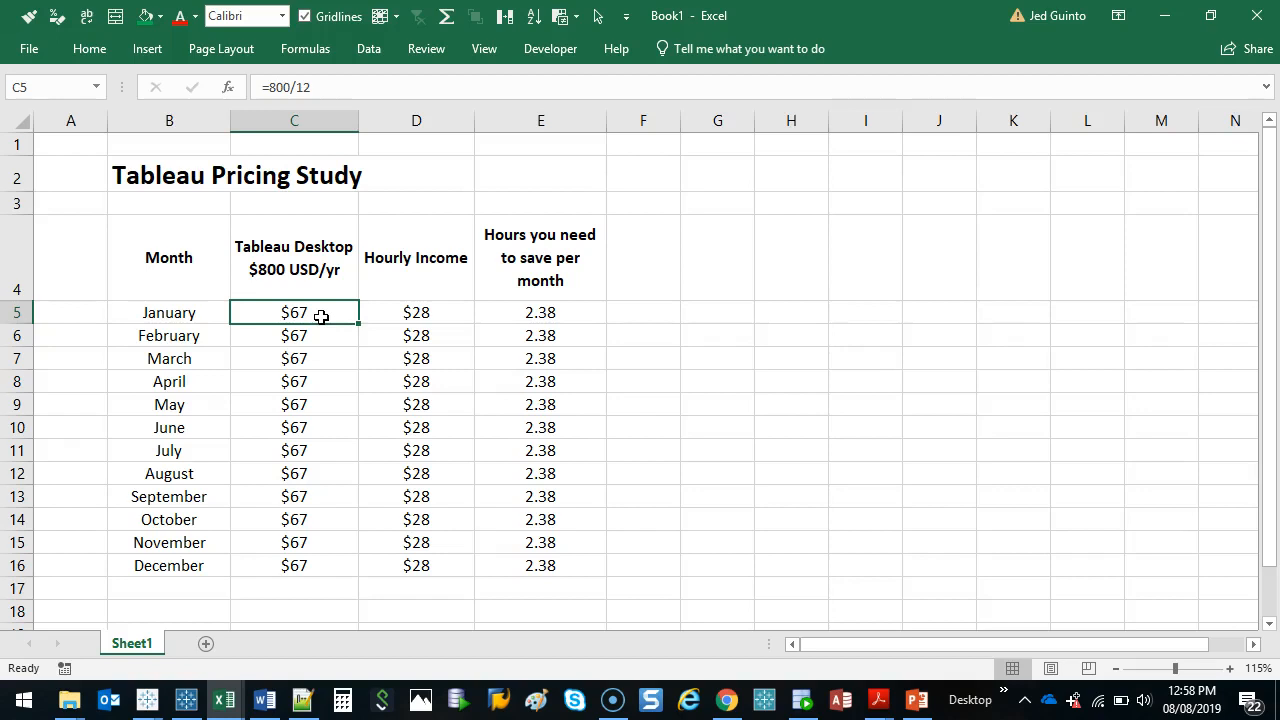
Enter =100000/800 in H5 to show 125 licenses
left_click(790, 312)
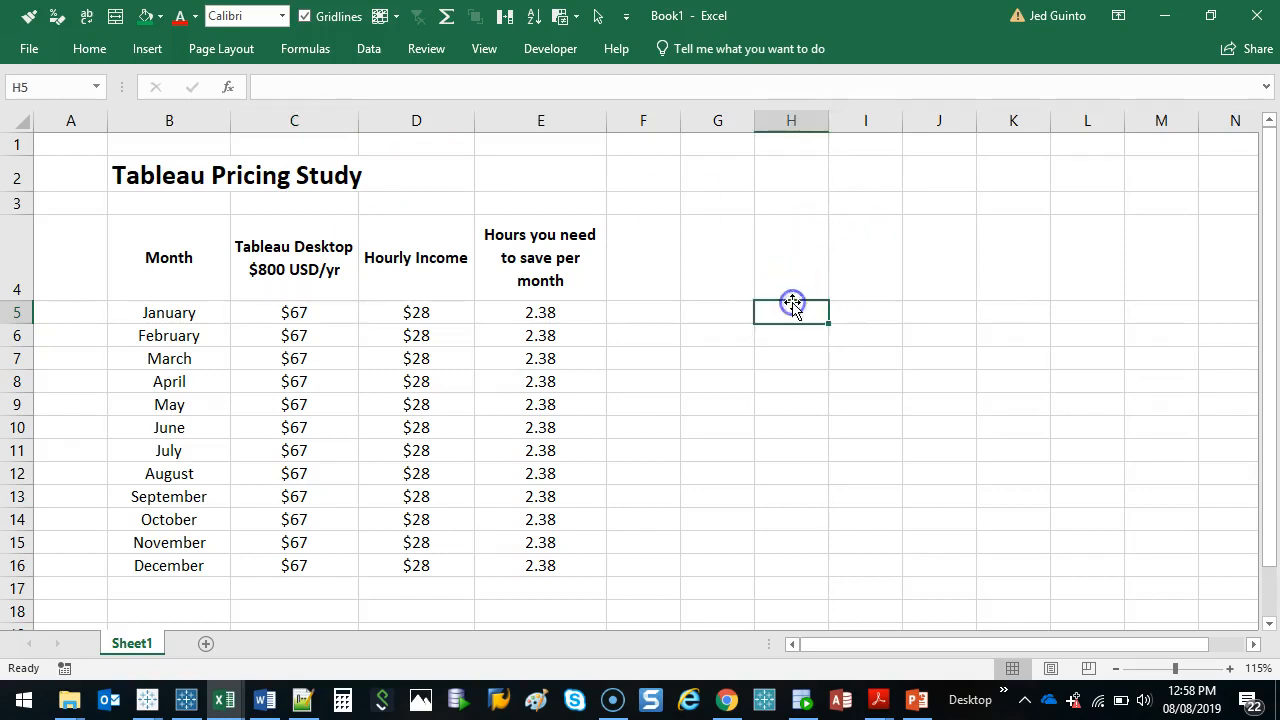
type("+100000")
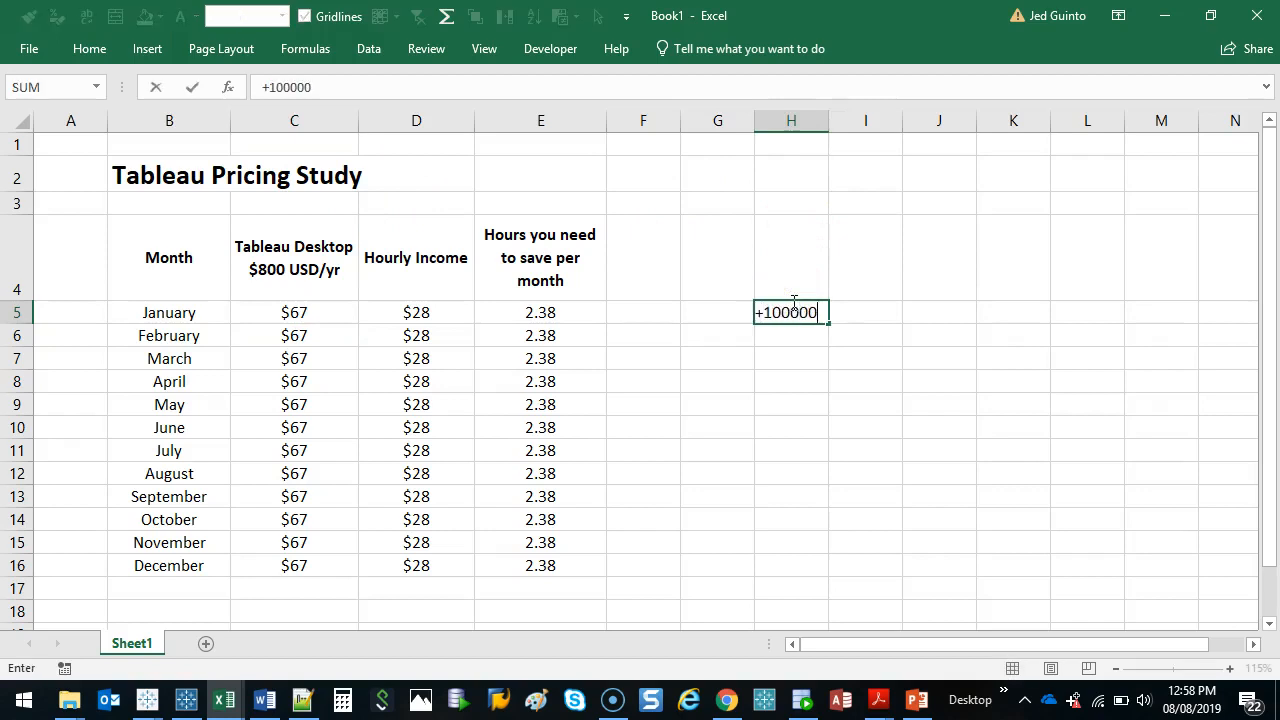
type("/800")
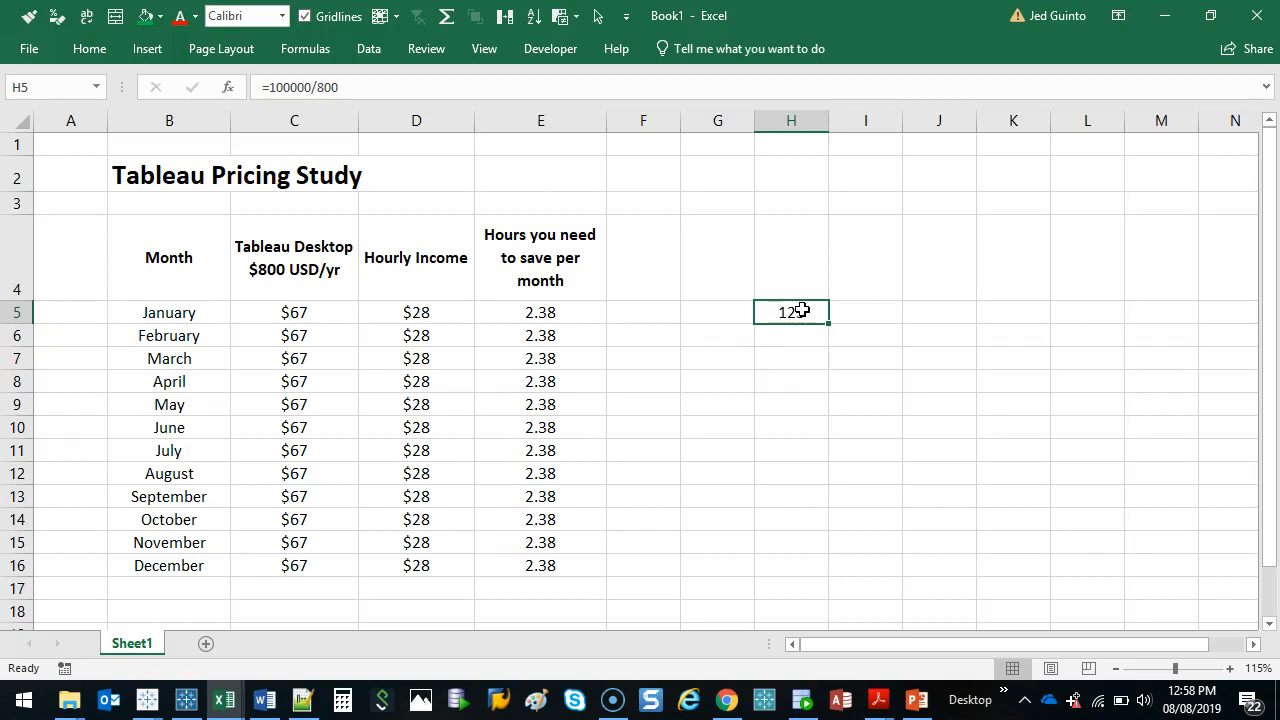
left_click(416, 404)
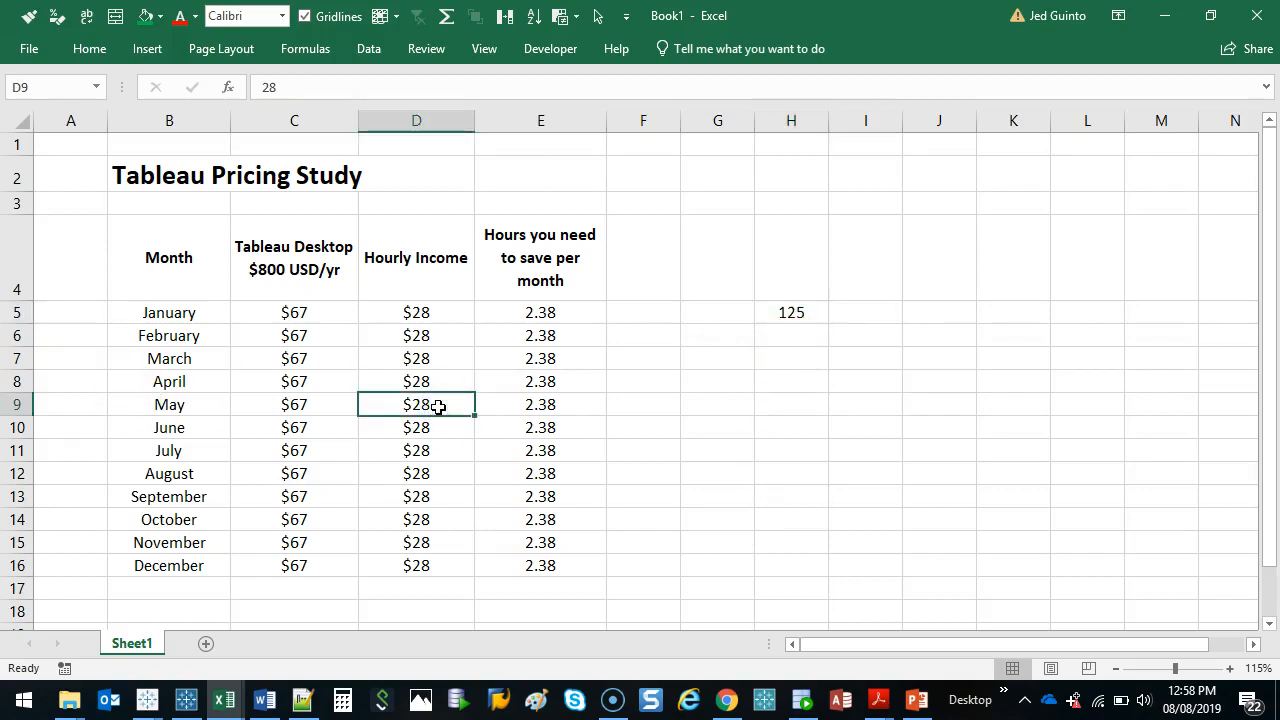